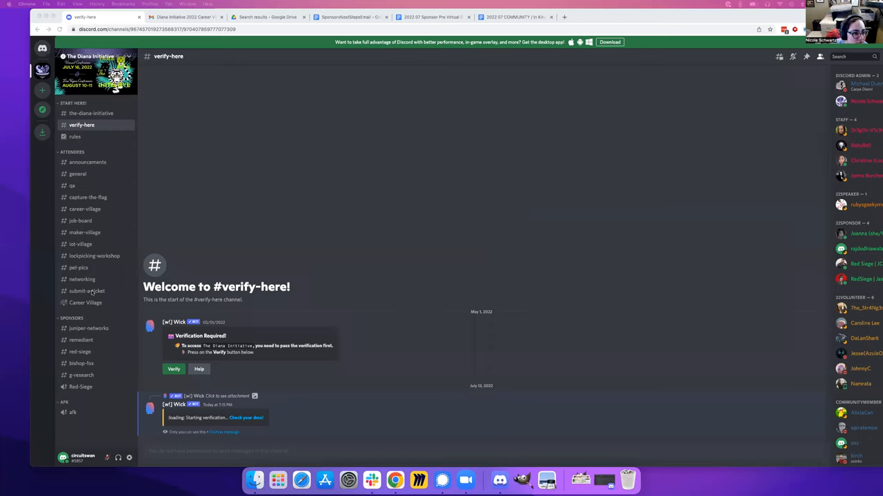
# Go to The Diana Initiative's #submit-a-ticket channel
pyautogui.click(87, 290)
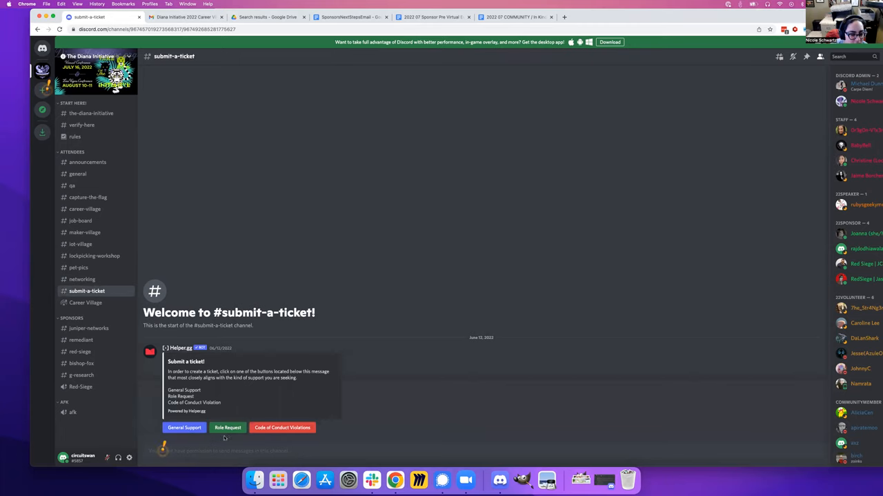
# Open General Support ticket #generalsupport-53 and begin typing 'This is a'
pyautogui.click(228, 428)
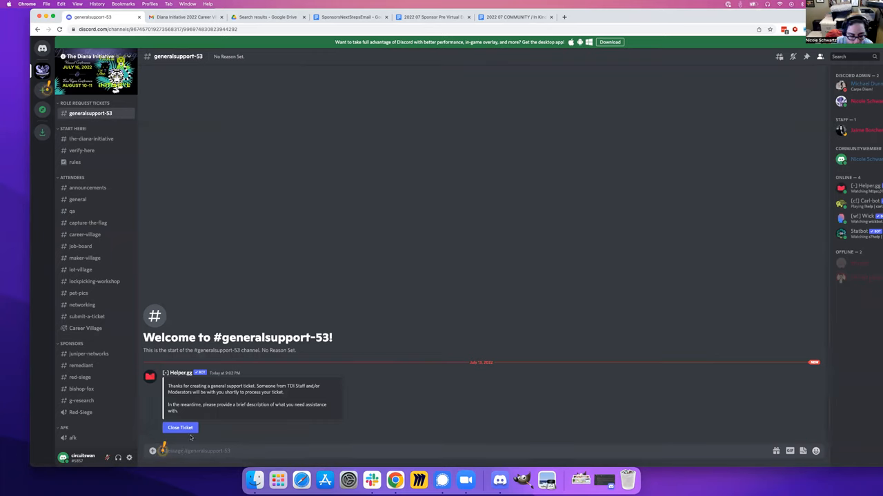
pyautogui.write('This is a')
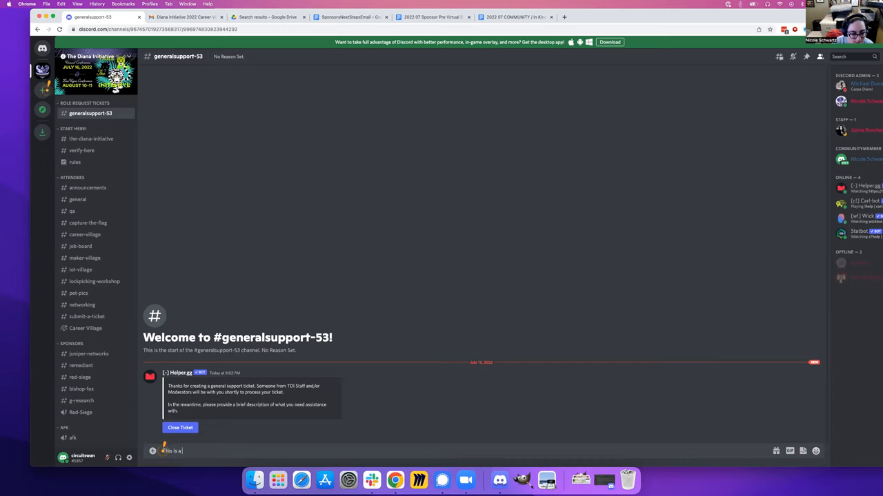